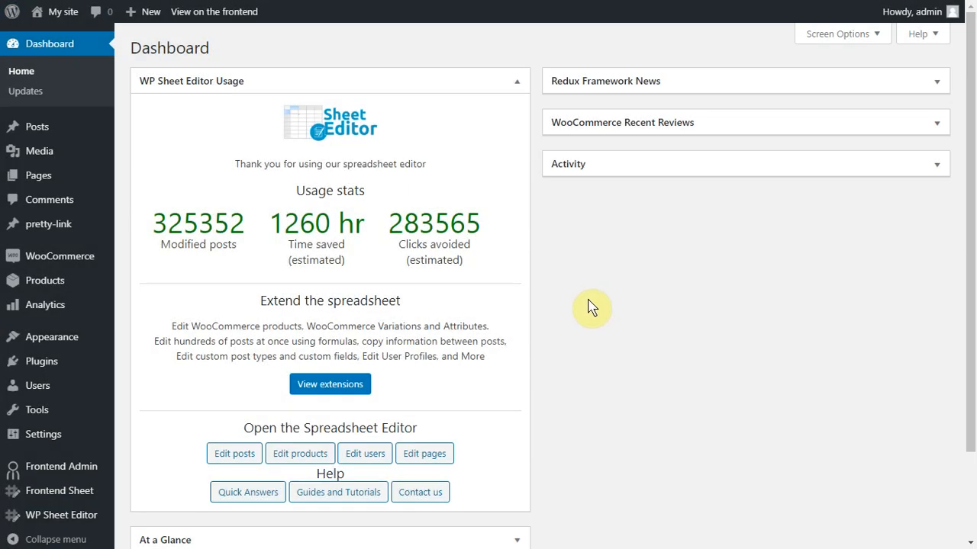
mouse_move(583, 314)
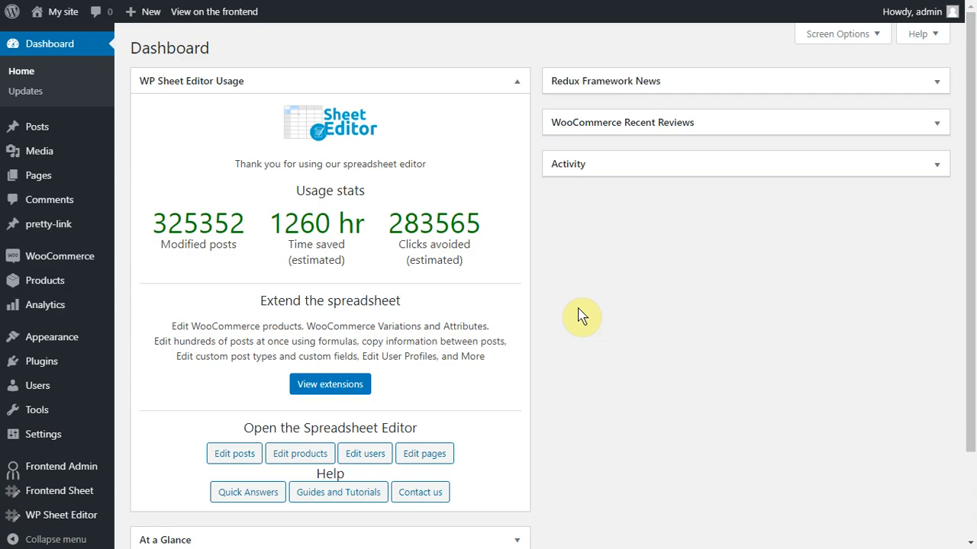
mouse_move(587, 327)
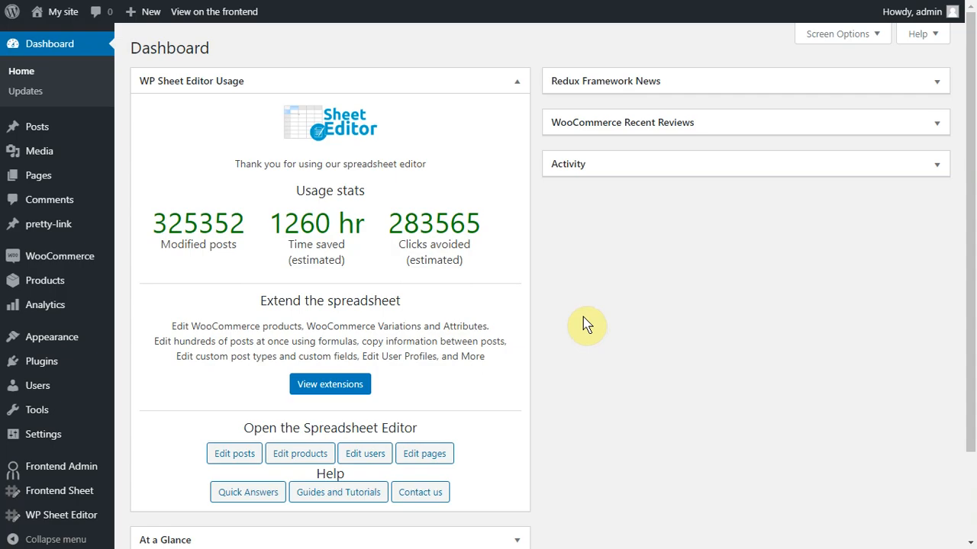
mouse_move(577, 330)
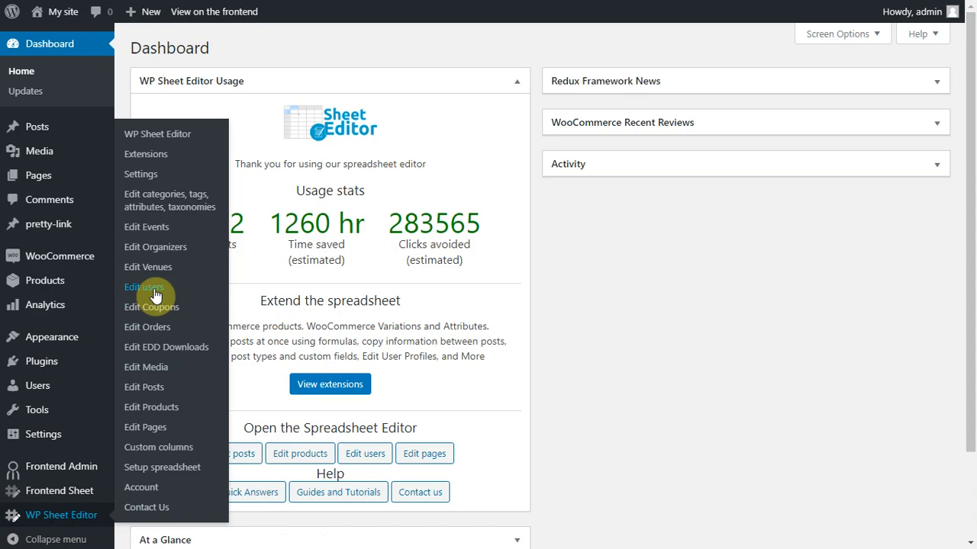
Load the Edit Users sheet showing 58 accounts with email, login, role and name columns
click(143, 287)
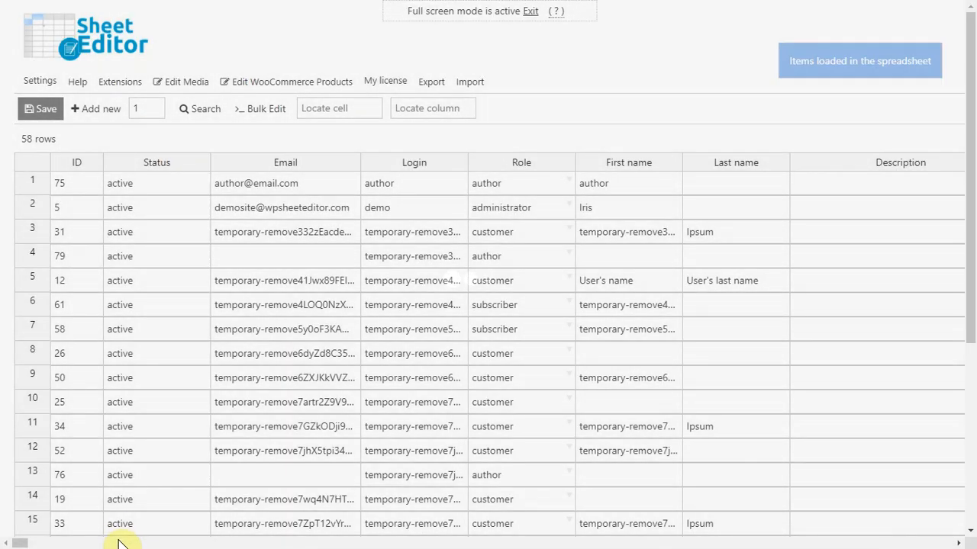
scroll(right, 3)
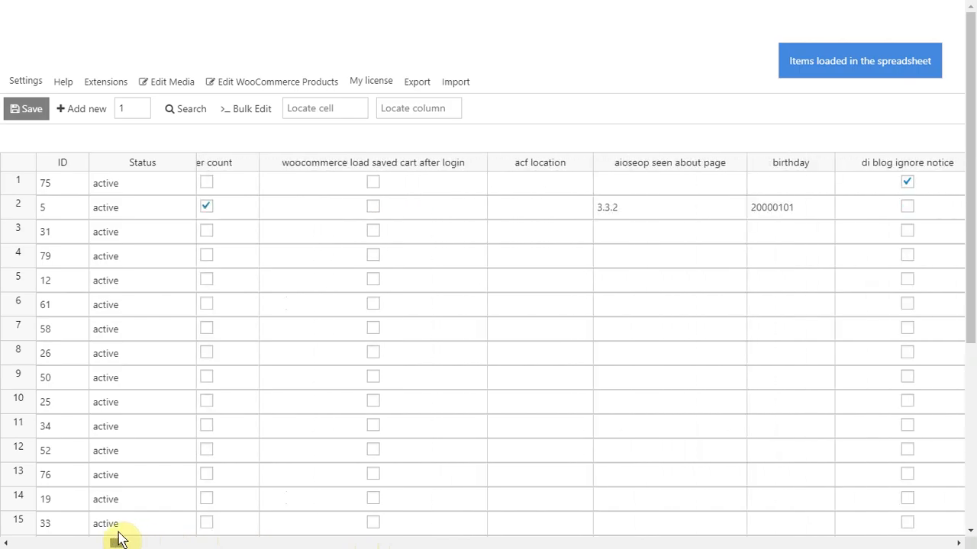
scroll(right, 3)
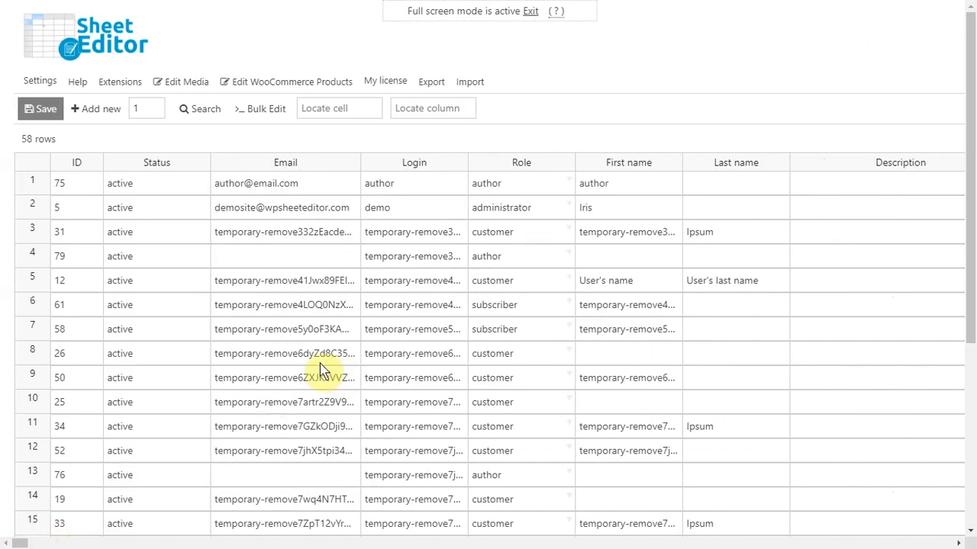
mouse_move(297, 352)
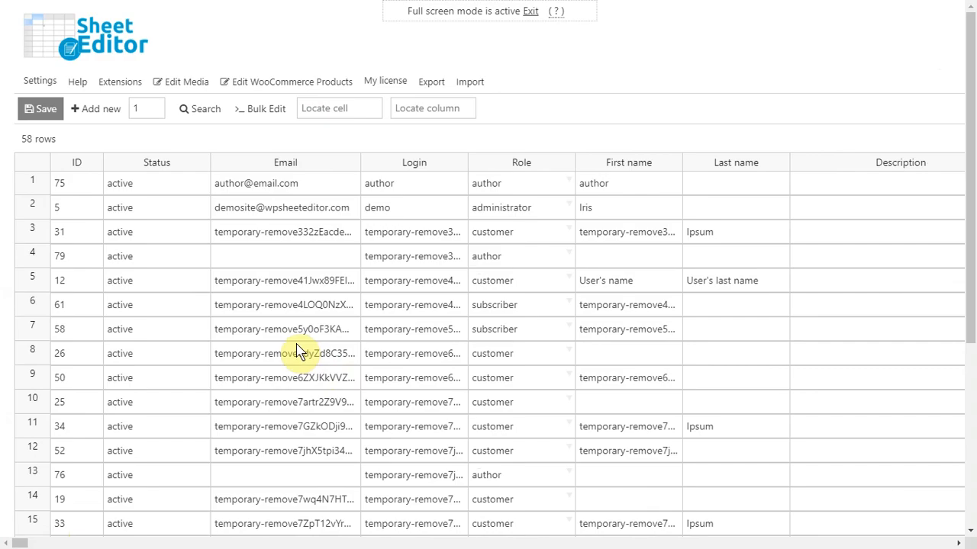
Start a user search limited to the Customer role
click(259, 109)
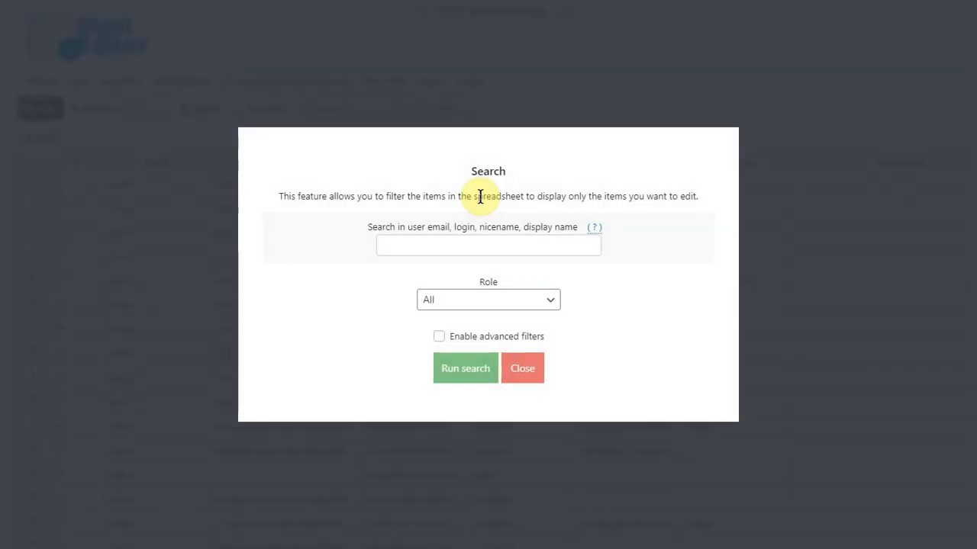
mouse_move(506, 308)
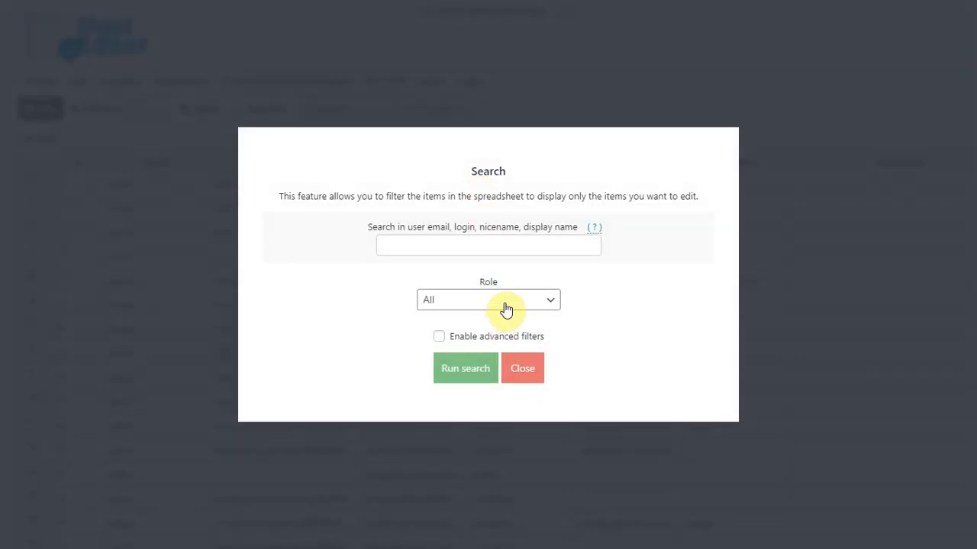
click(489, 299)
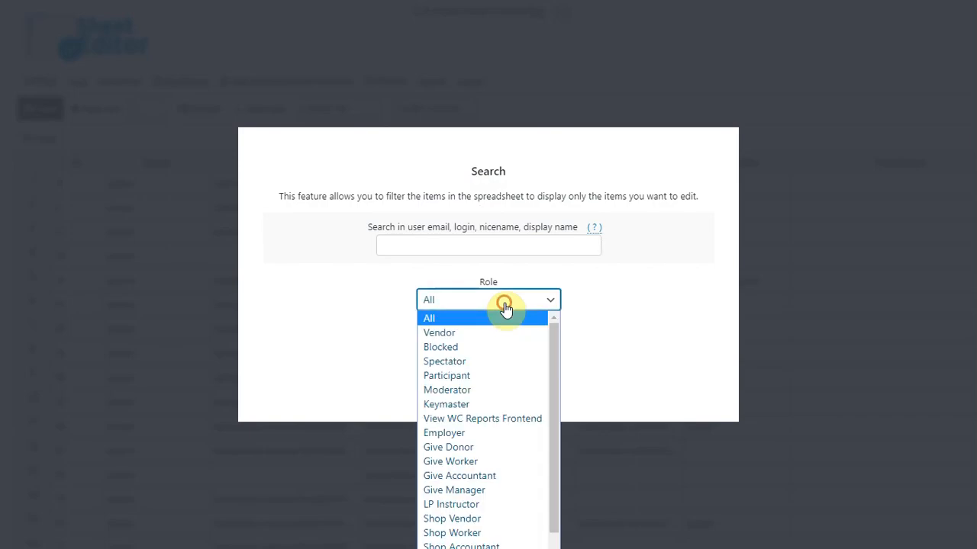
scroll(down, 3)
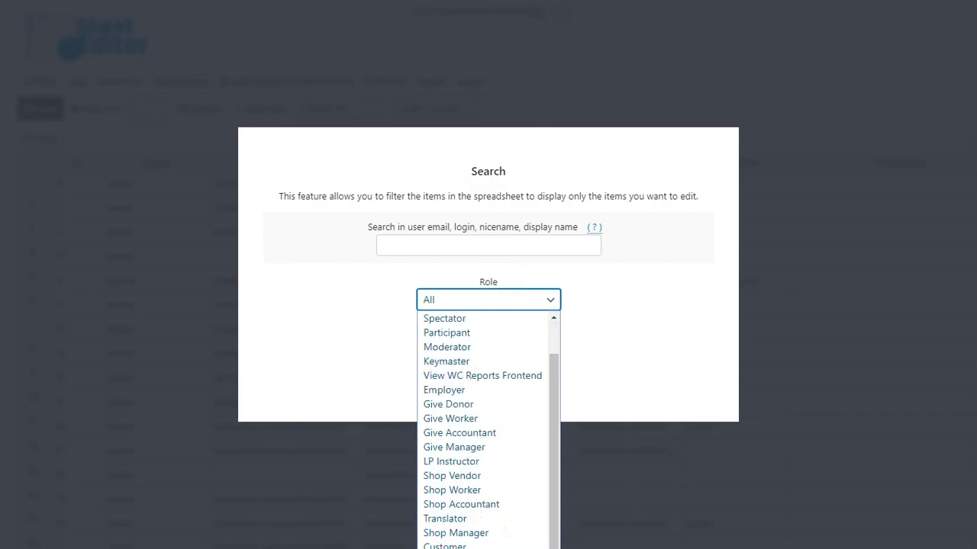
click(446, 545)
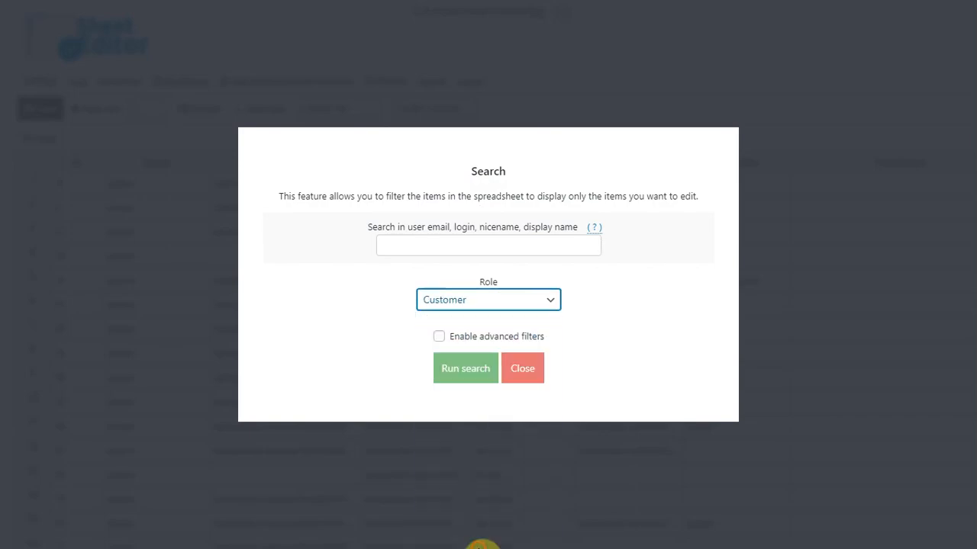
Add an advanced Orders Count = filter and run the customer search
click(440, 337)
text(ord)
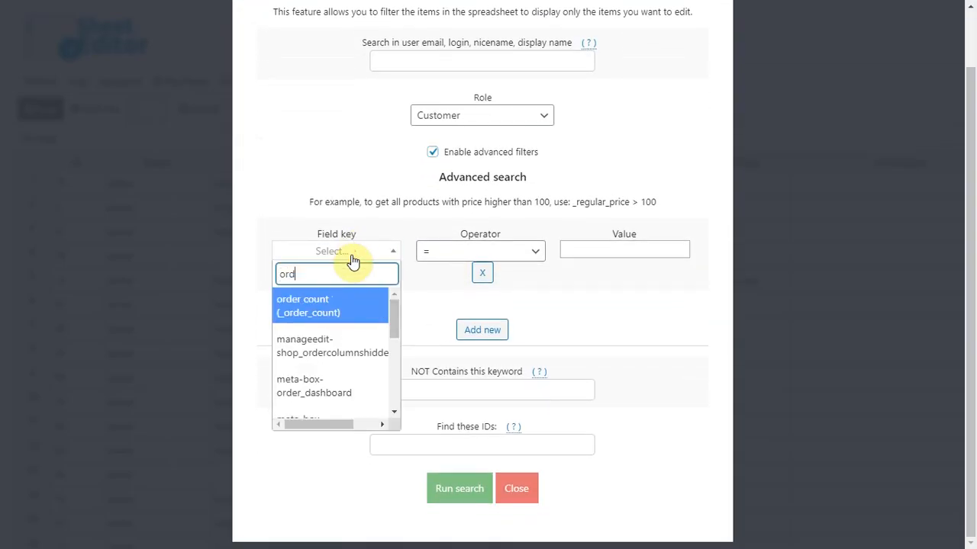
click(308, 305)
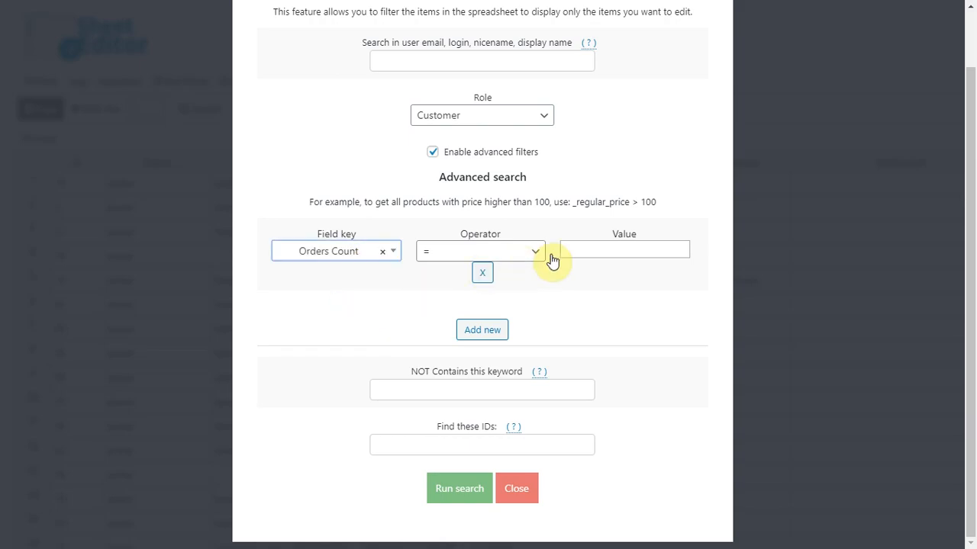
click(458, 488)
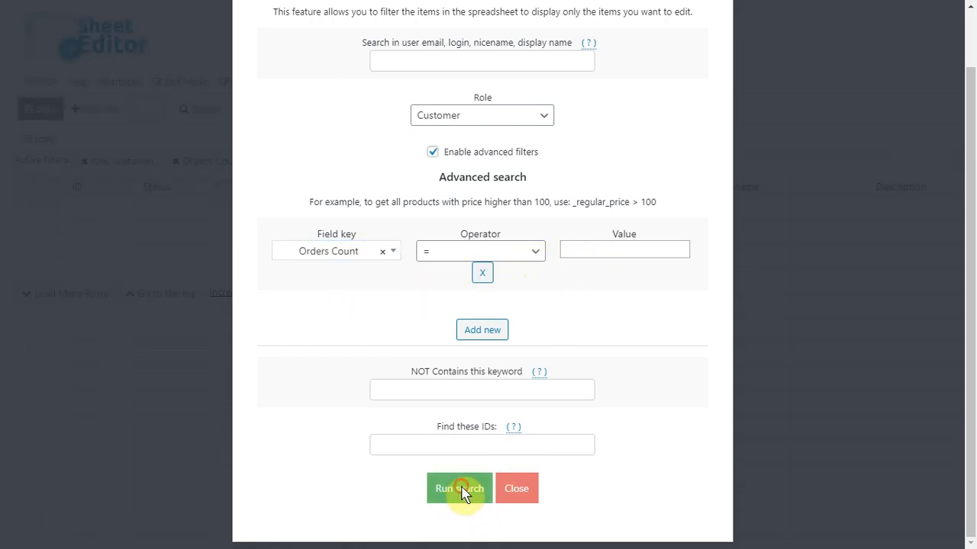
click(458, 488)
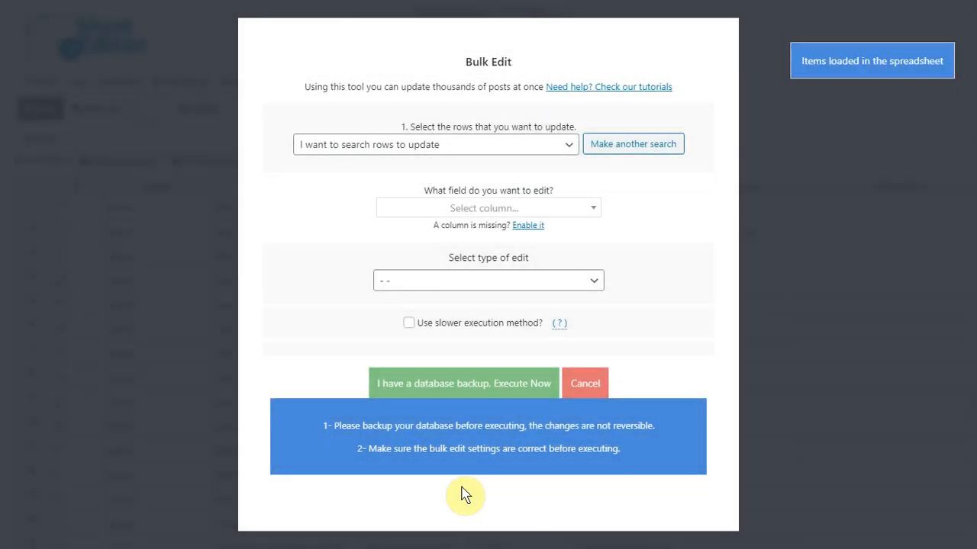
Bulk-set the Status field to delete for the filtered customers and execute with backup confirmed
click(488, 208)
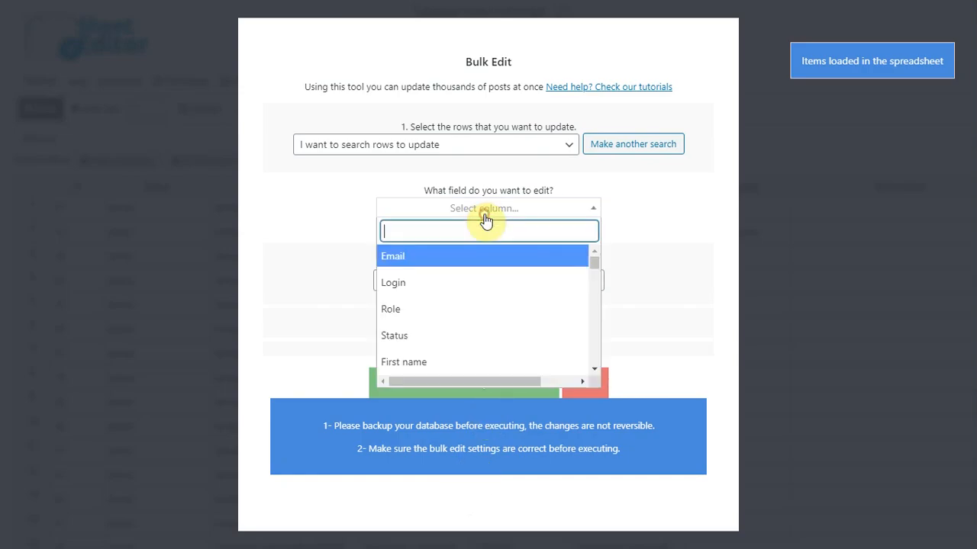
text(sta)
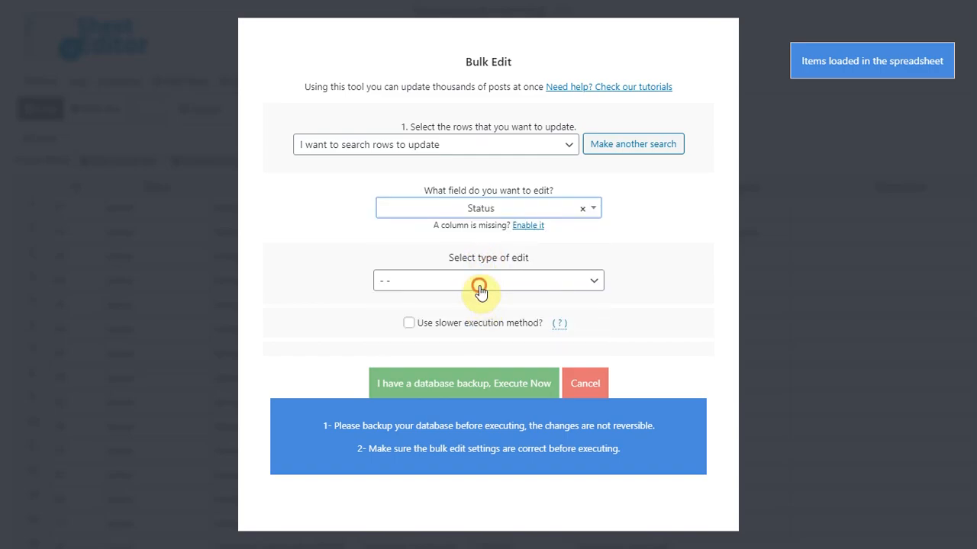
click(489, 281)
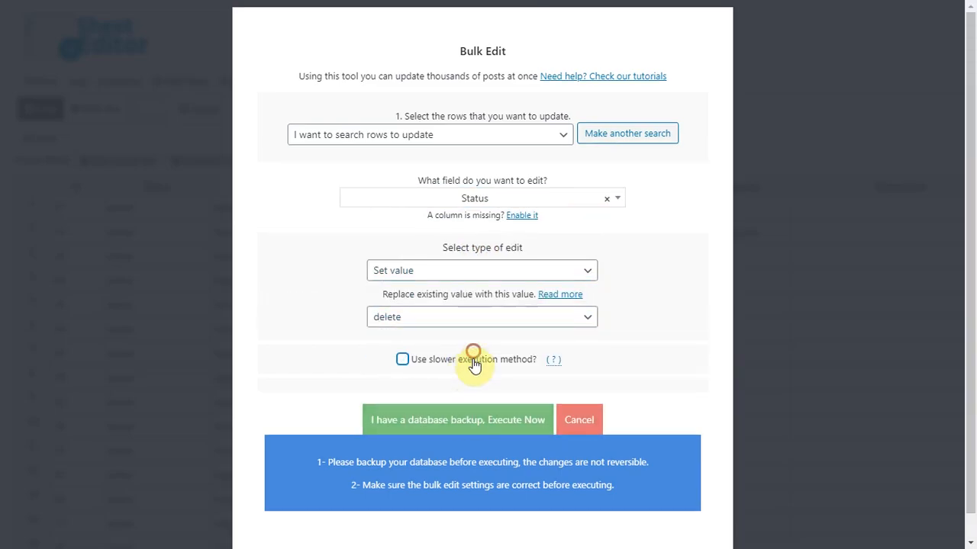
click(458, 420)
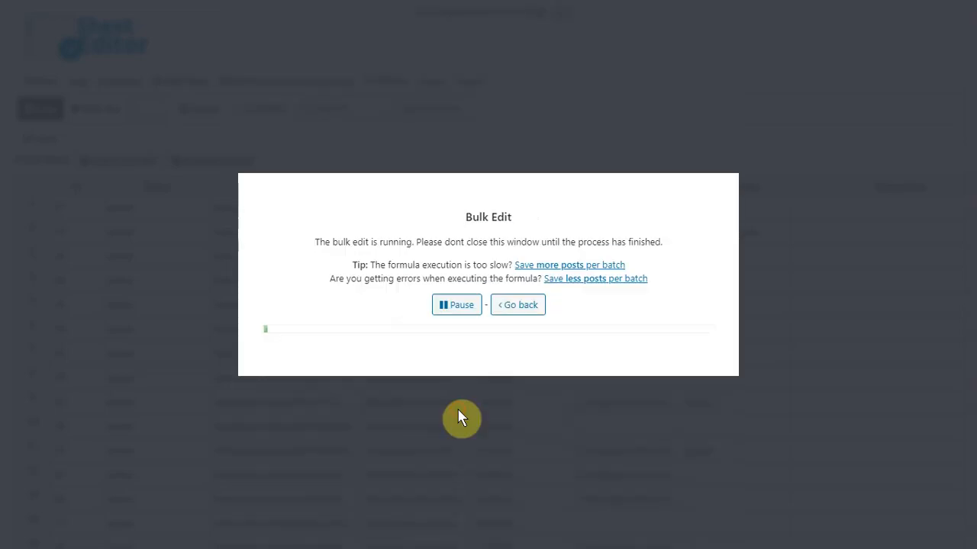